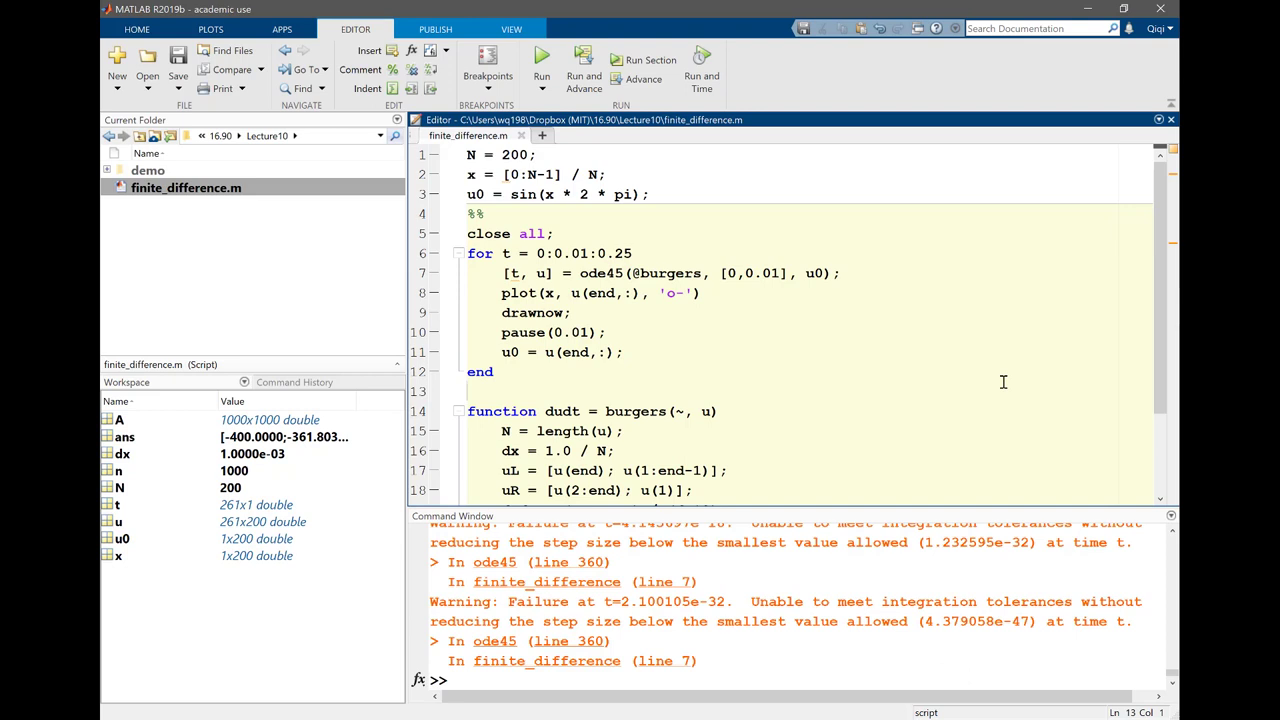
# Duplicate the central-difference dudx line inside the burgers function of finite_difference.m
pyautogui.scroll(-3)
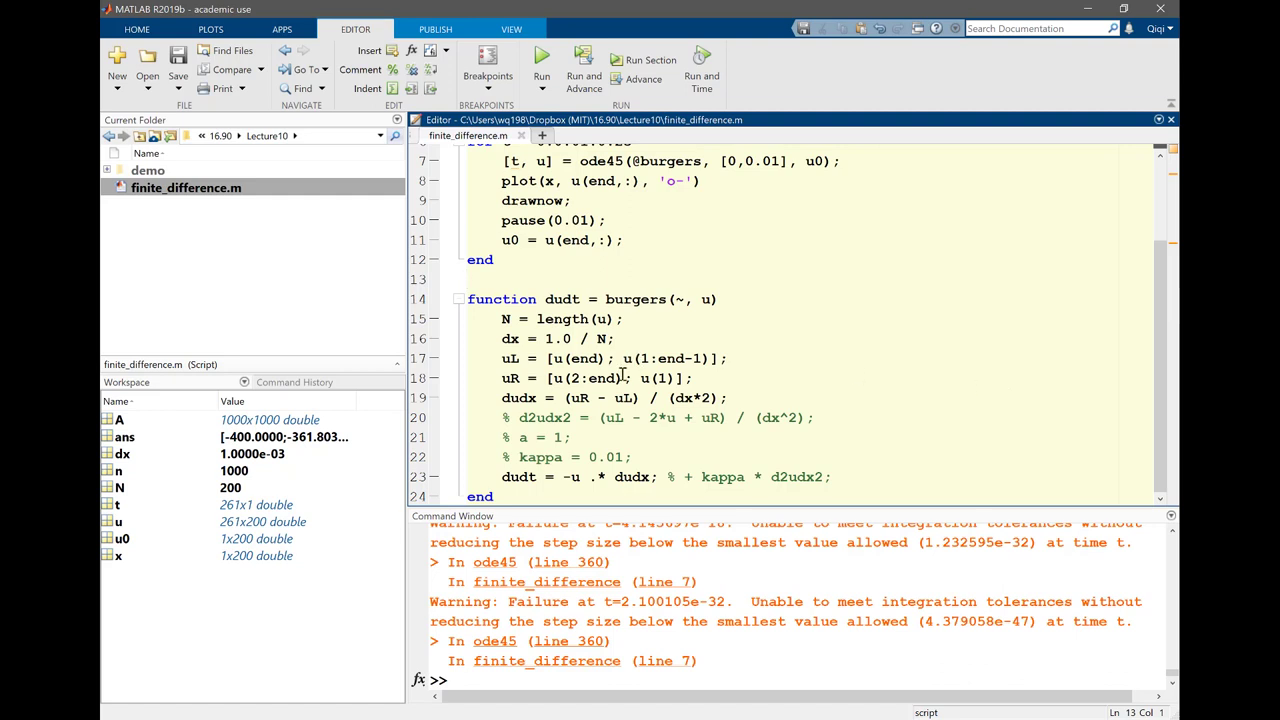
pyautogui.click(564, 396)
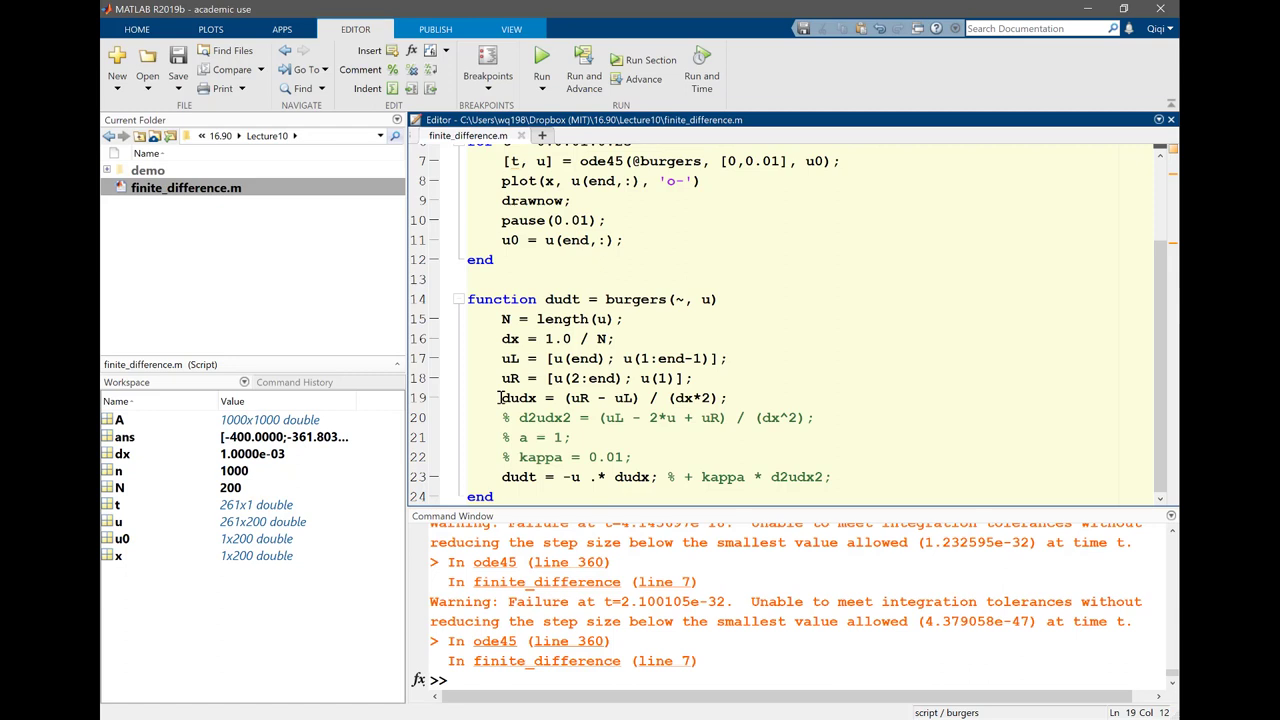
pyautogui.doubleClick(518, 398)
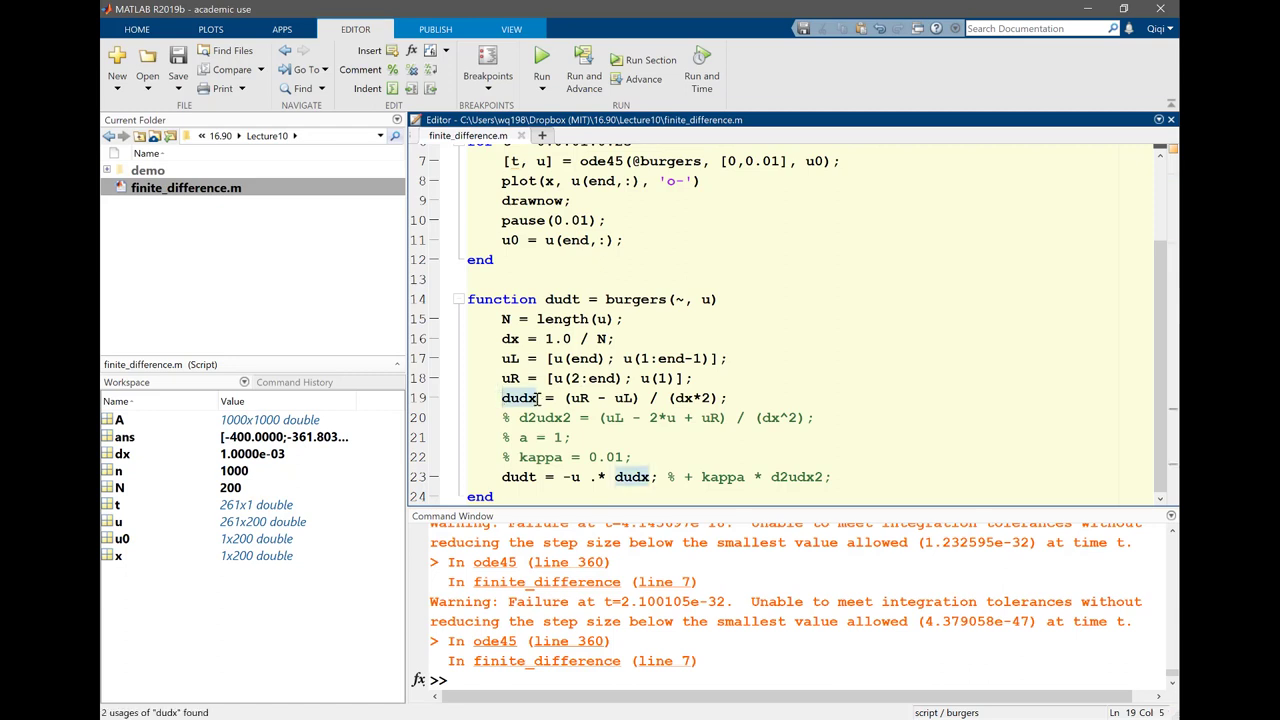
pyautogui.click(1022, 380)
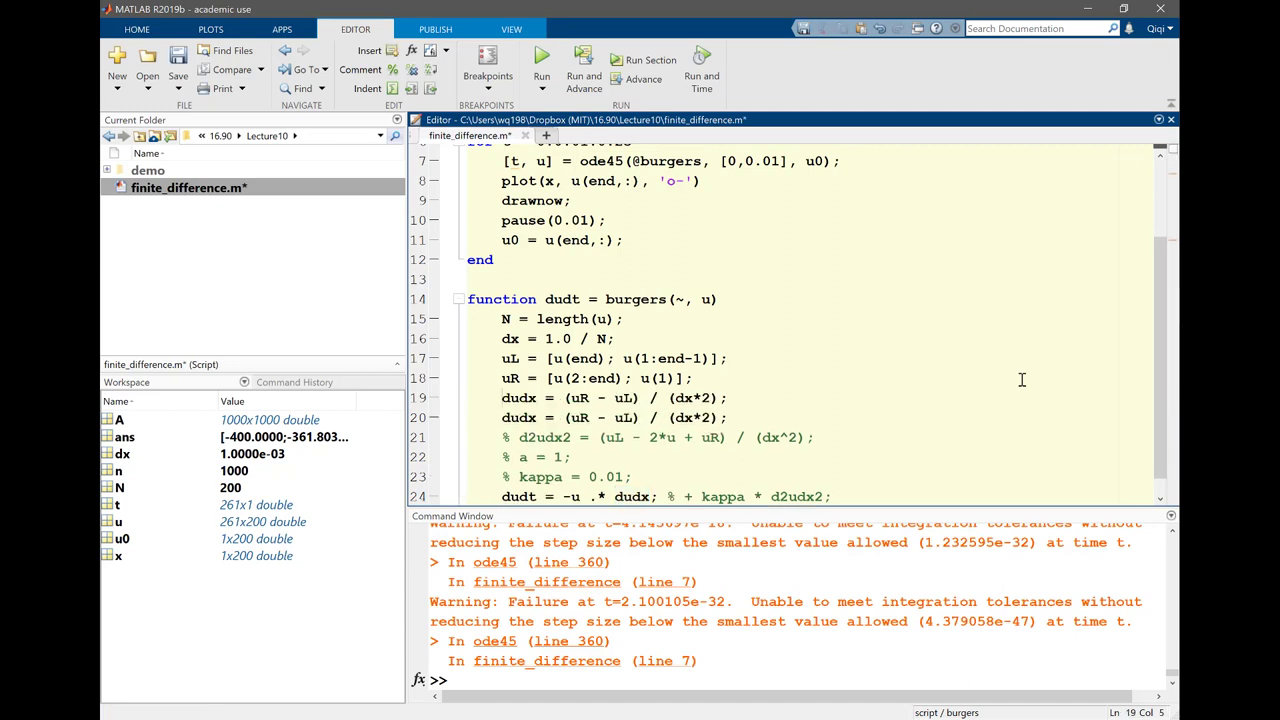
# Comment the old dudx with % and write dudx = (u > 0) .* dudxL + (u < 0) .* dudxR; save
pyautogui.write('%')
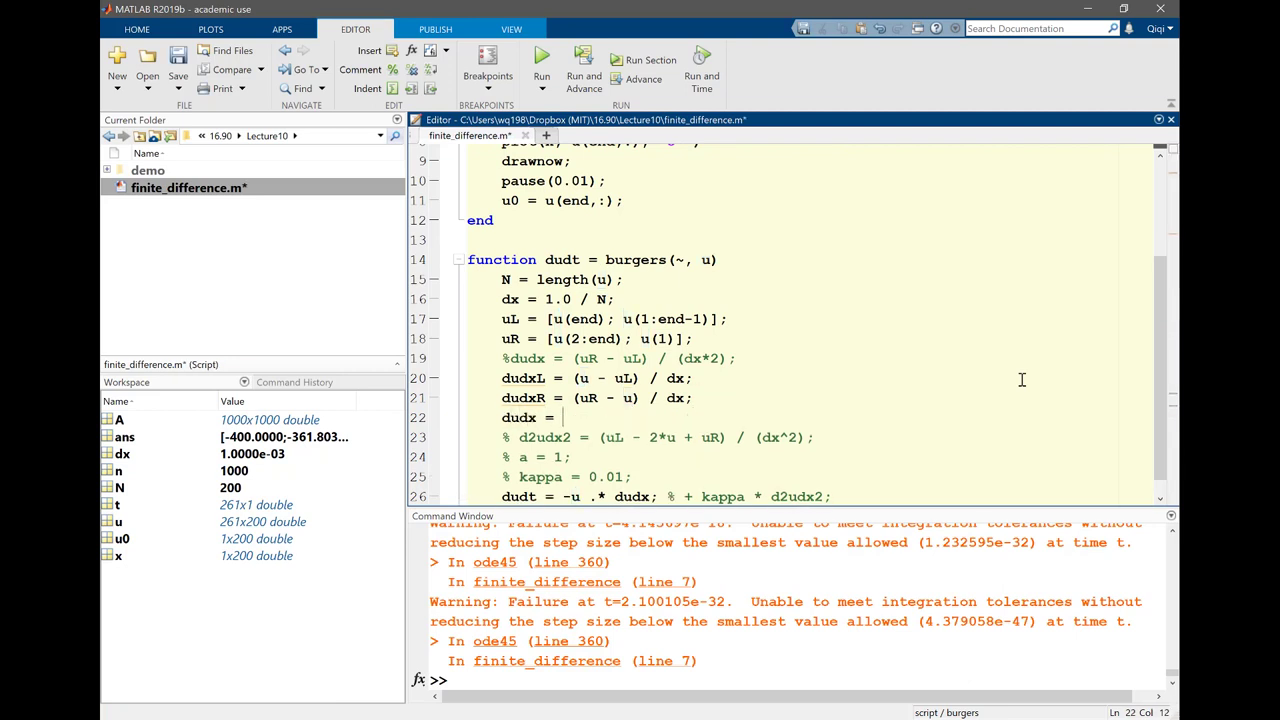
pyautogui.press('ctrl+s')
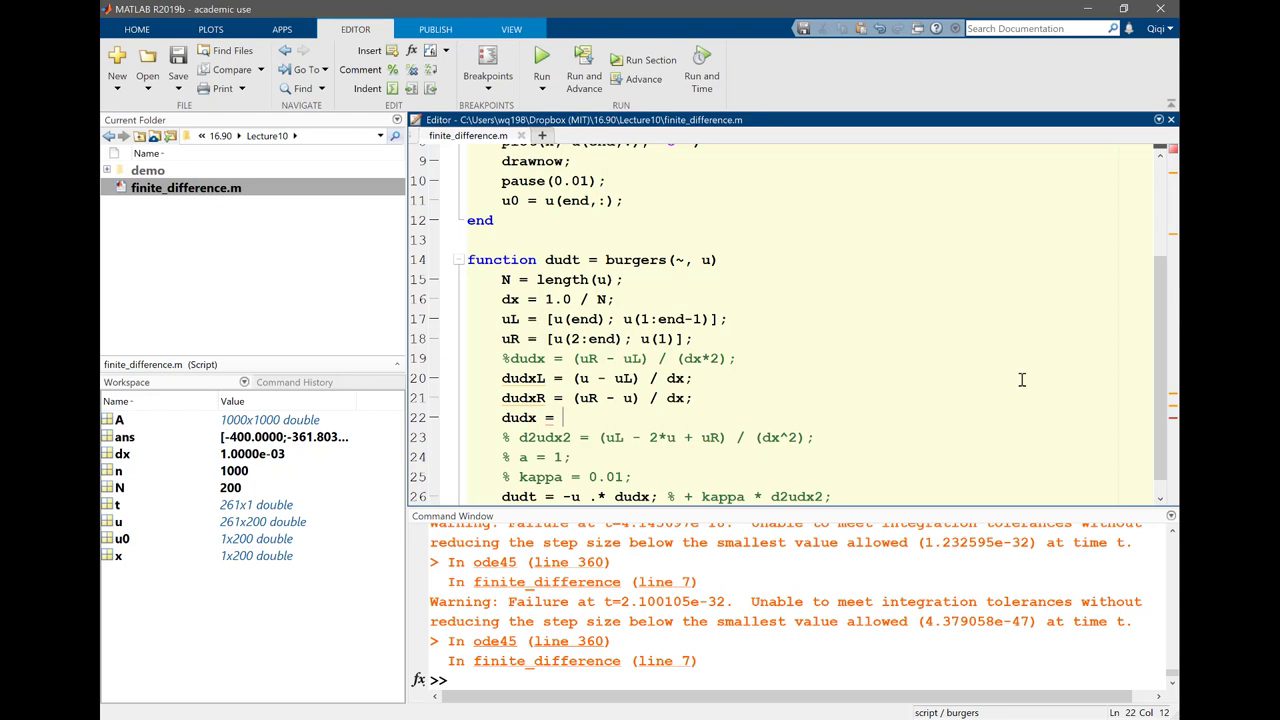
pyautogui.write('(u >')
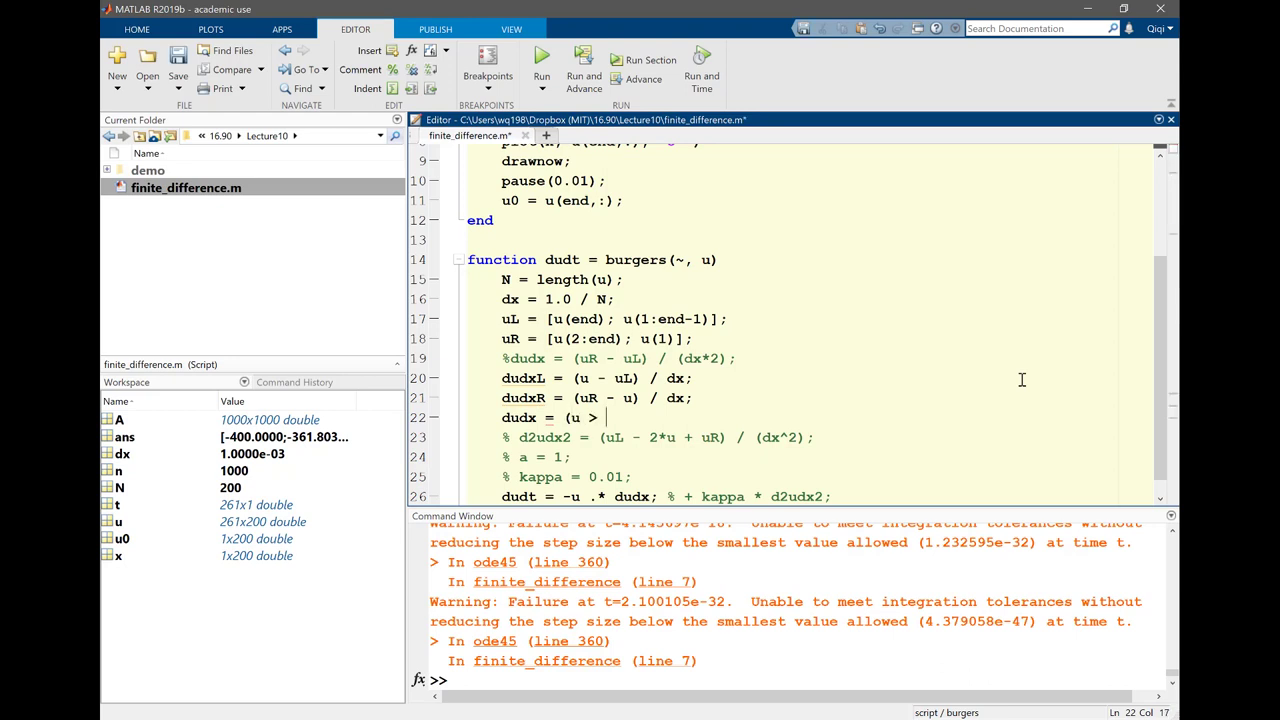
pyautogui.write('0) .* dudxL + (')
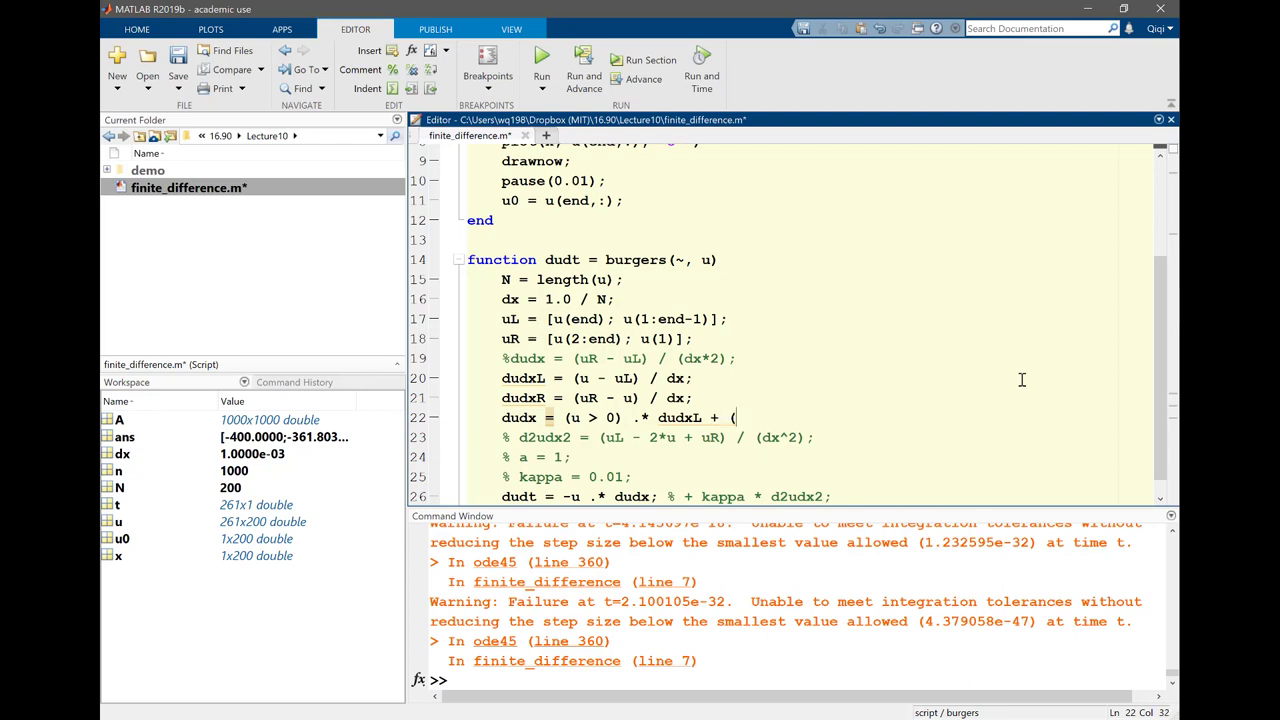
pyautogui.write('u < 0)')
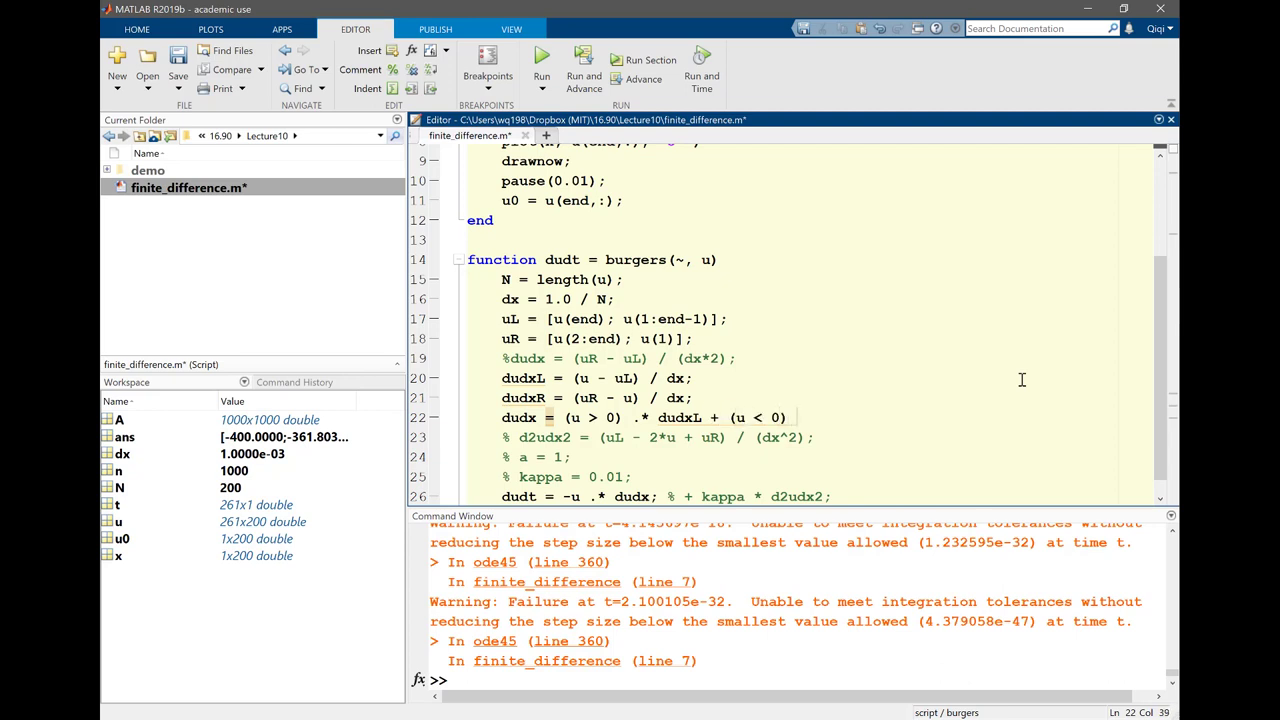
pyautogui.write('.*')
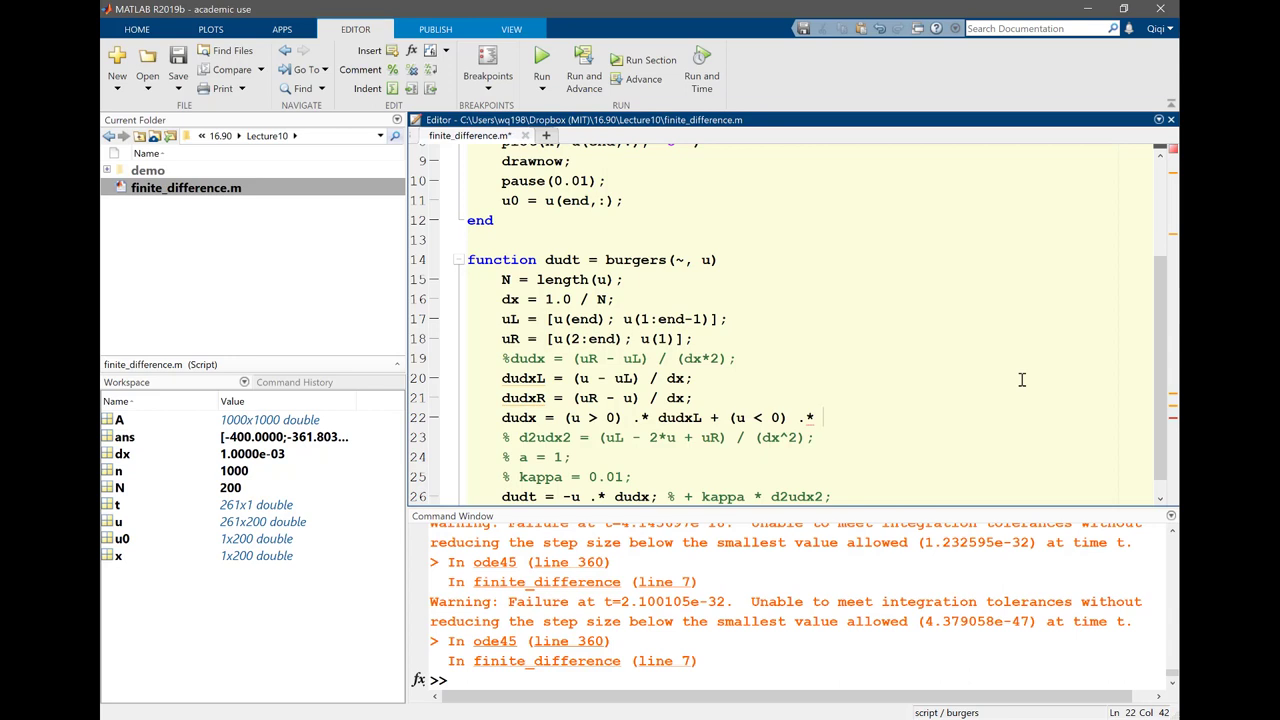
pyautogui.write('dudxR;')
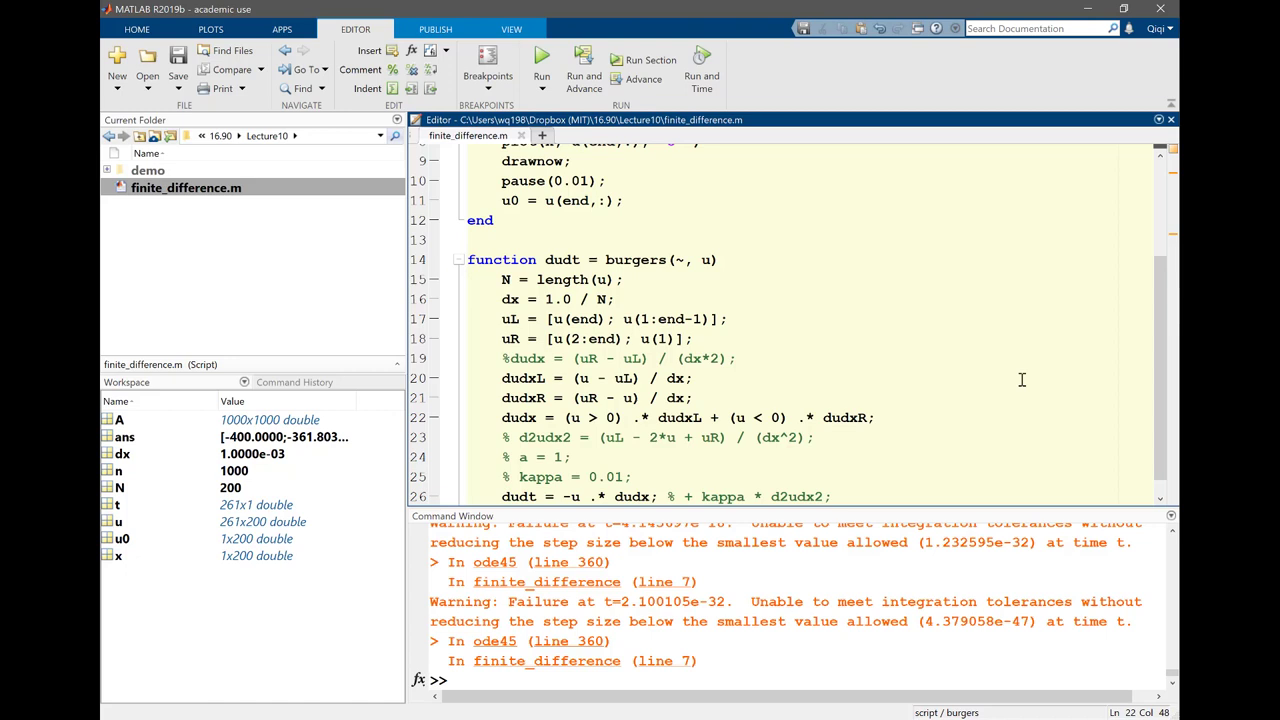
pyautogui.moveTo(568, 420)
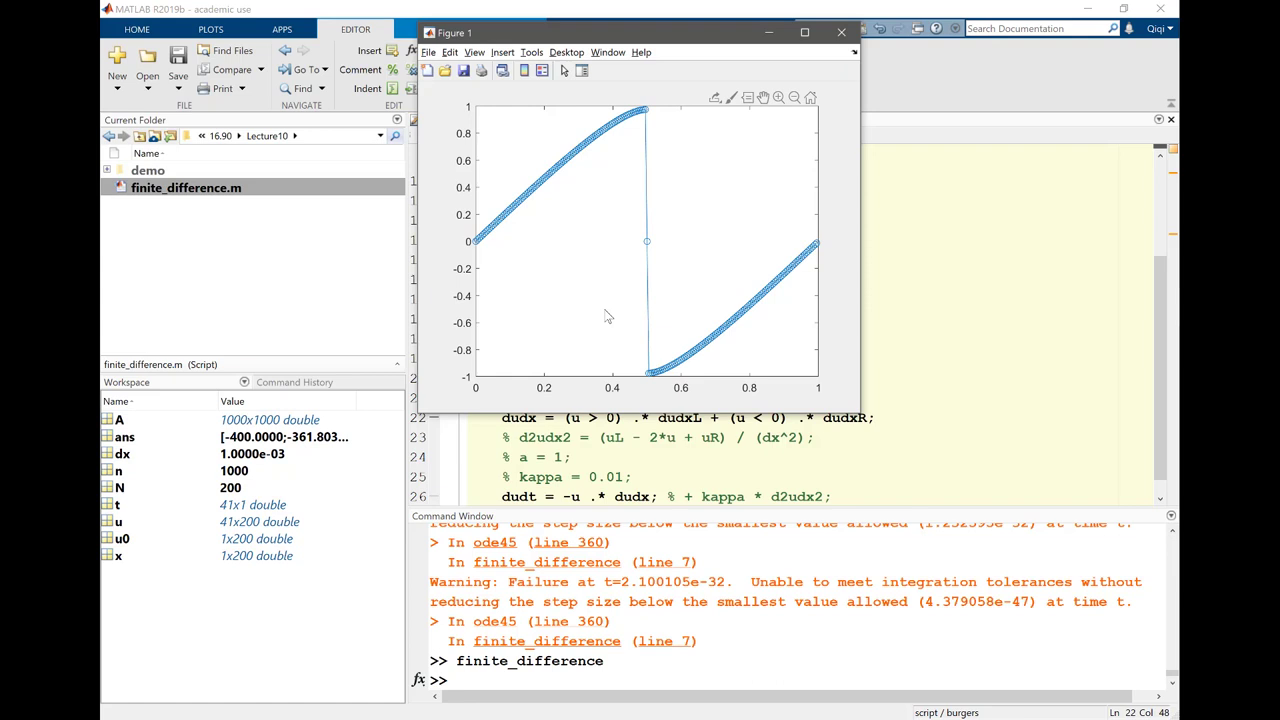
pyautogui.moveTo(978, 368)
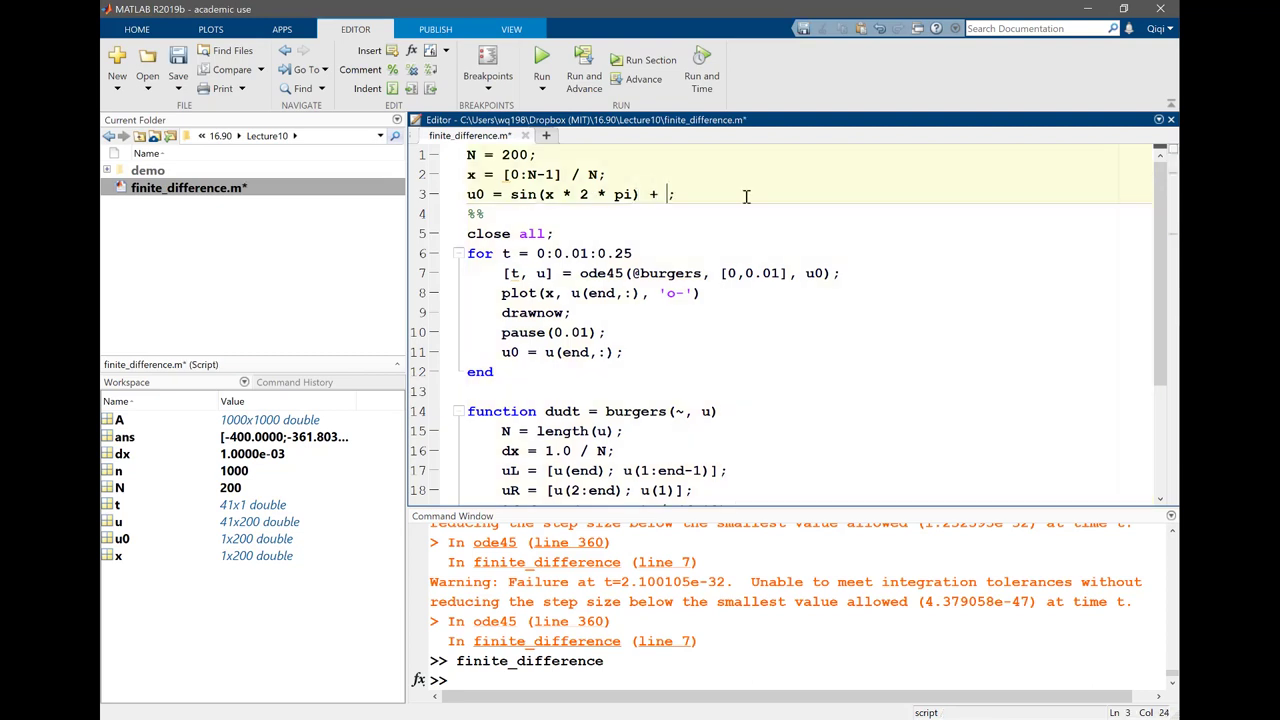
# Append + 0.5 to u0 = sin(x * 2 * pi) so the initial wave is shifted up
pyautogui.write('0.5')
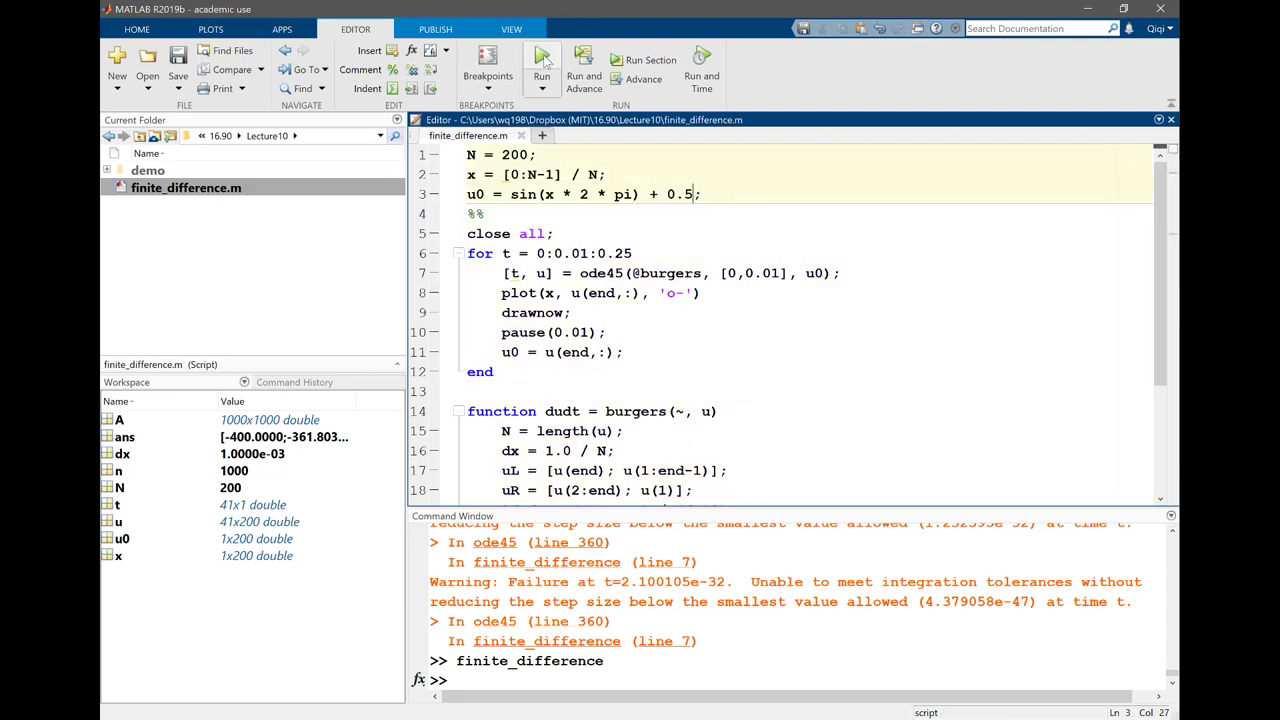
pyautogui.click(540, 60)
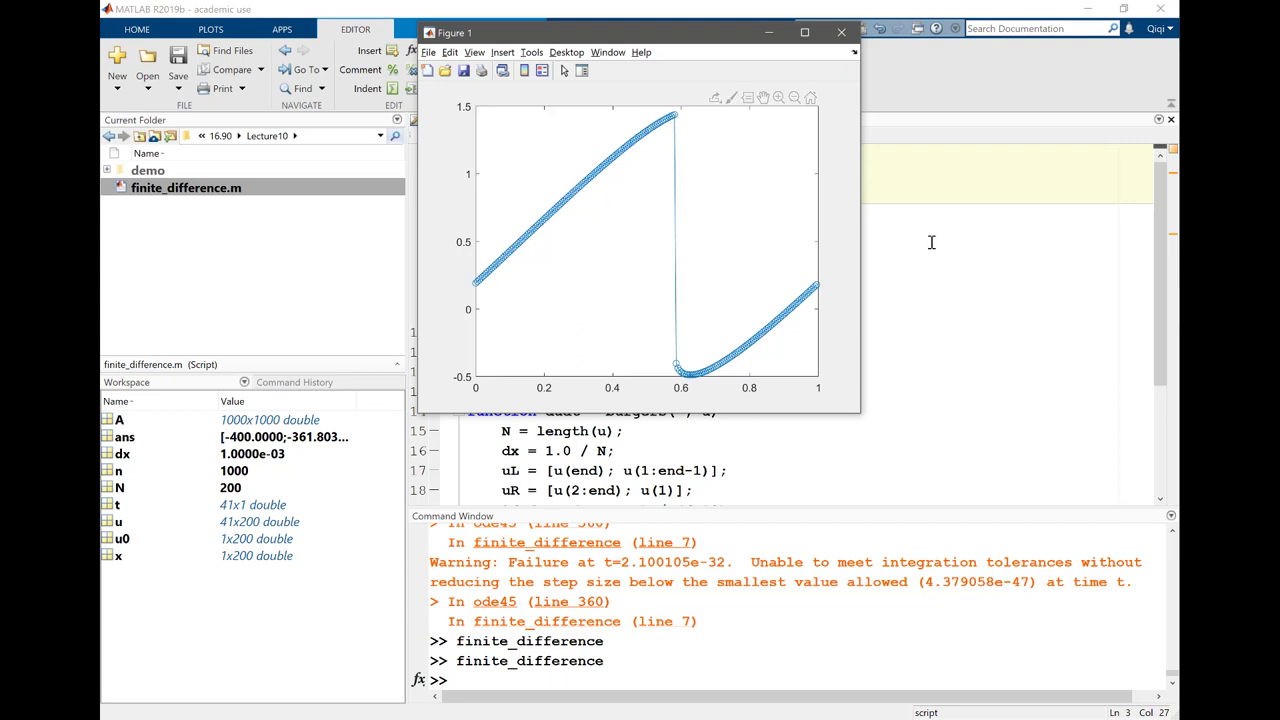
# Rerun finite_difference so Figure 1 shows the shock forming near x = 0.8
pyautogui.click(840, 32)
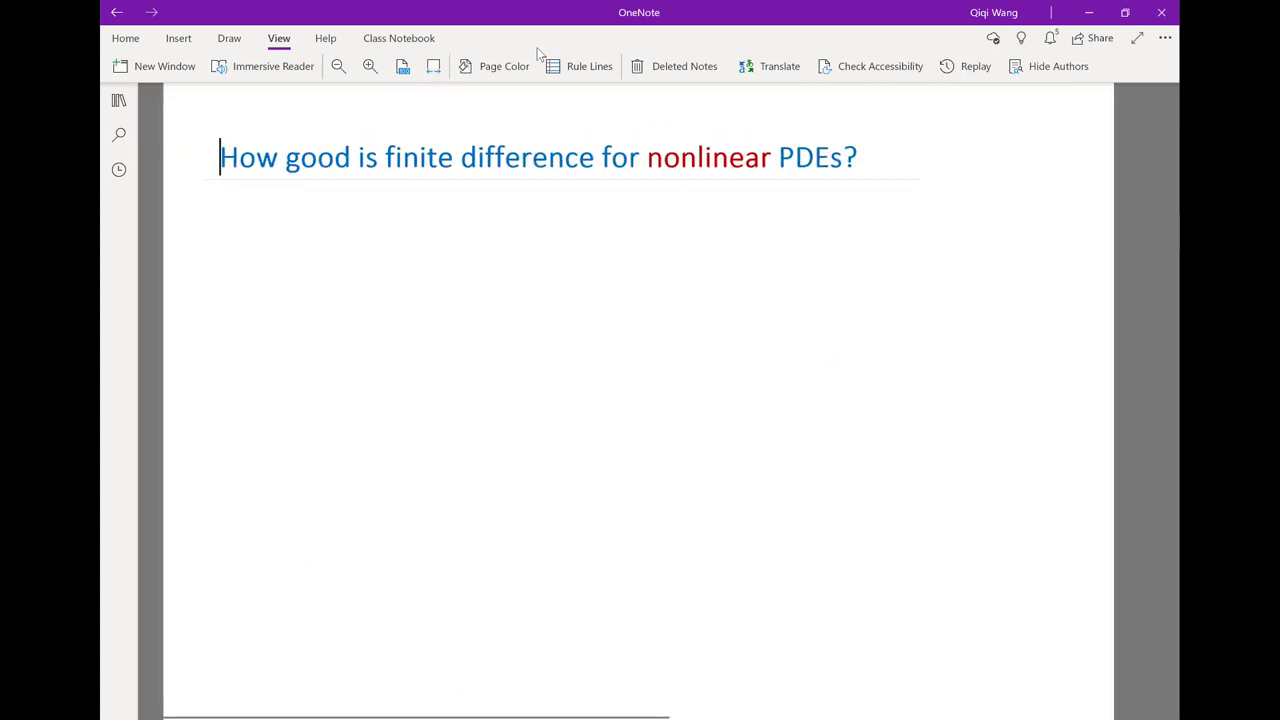
# Switch to the OneNote page, dismiss the figure and activate the Draw pen tools
pyautogui.press('alt+tab')
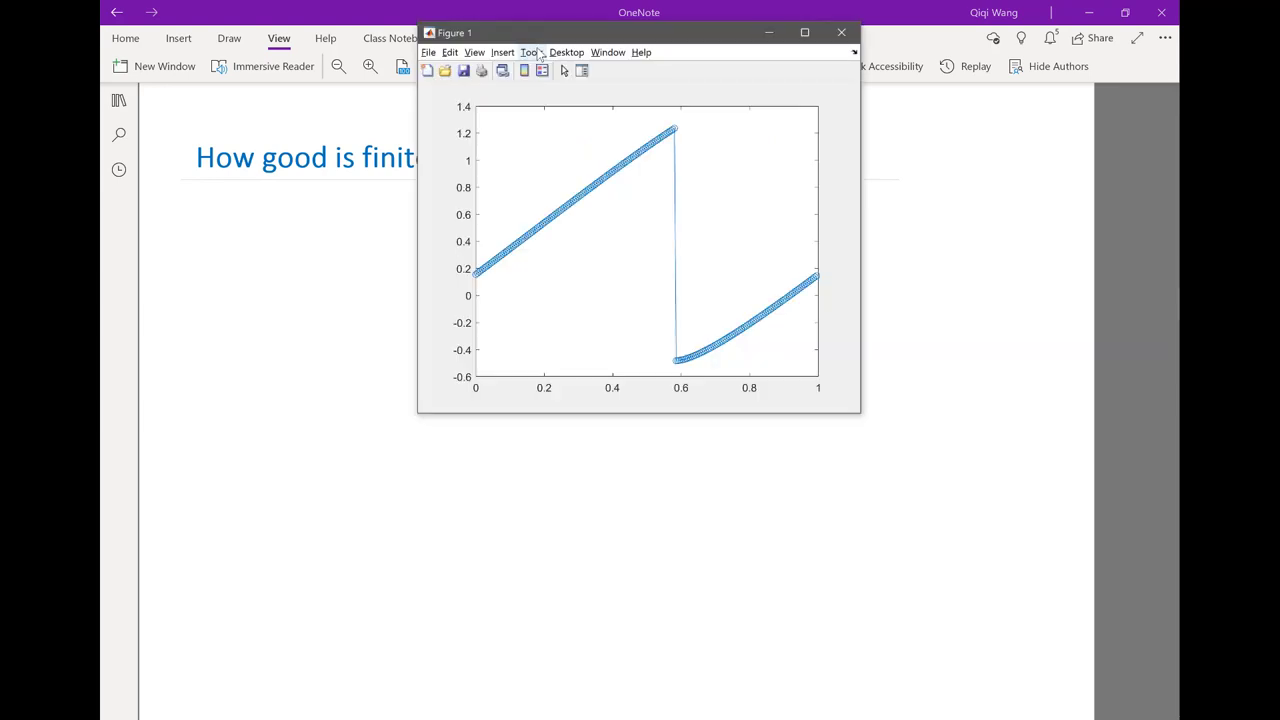
pyautogui.click(840, 32)
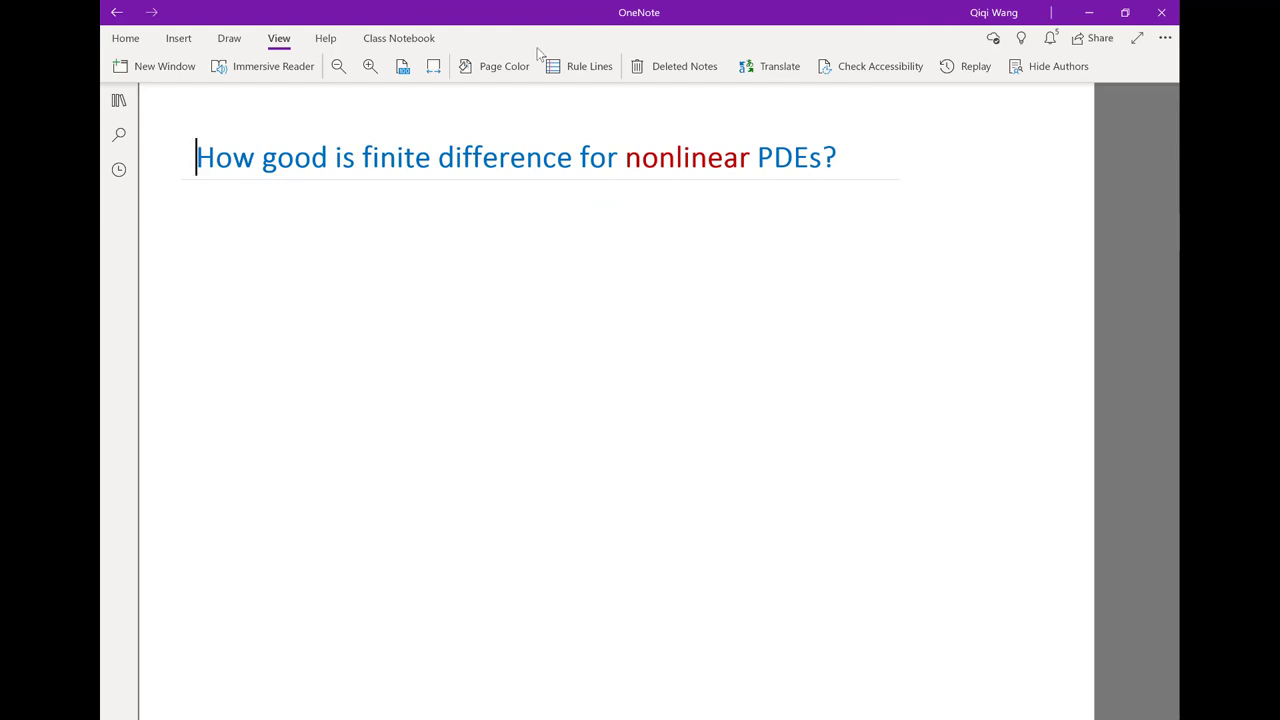
pyautogui.click(228, 38)
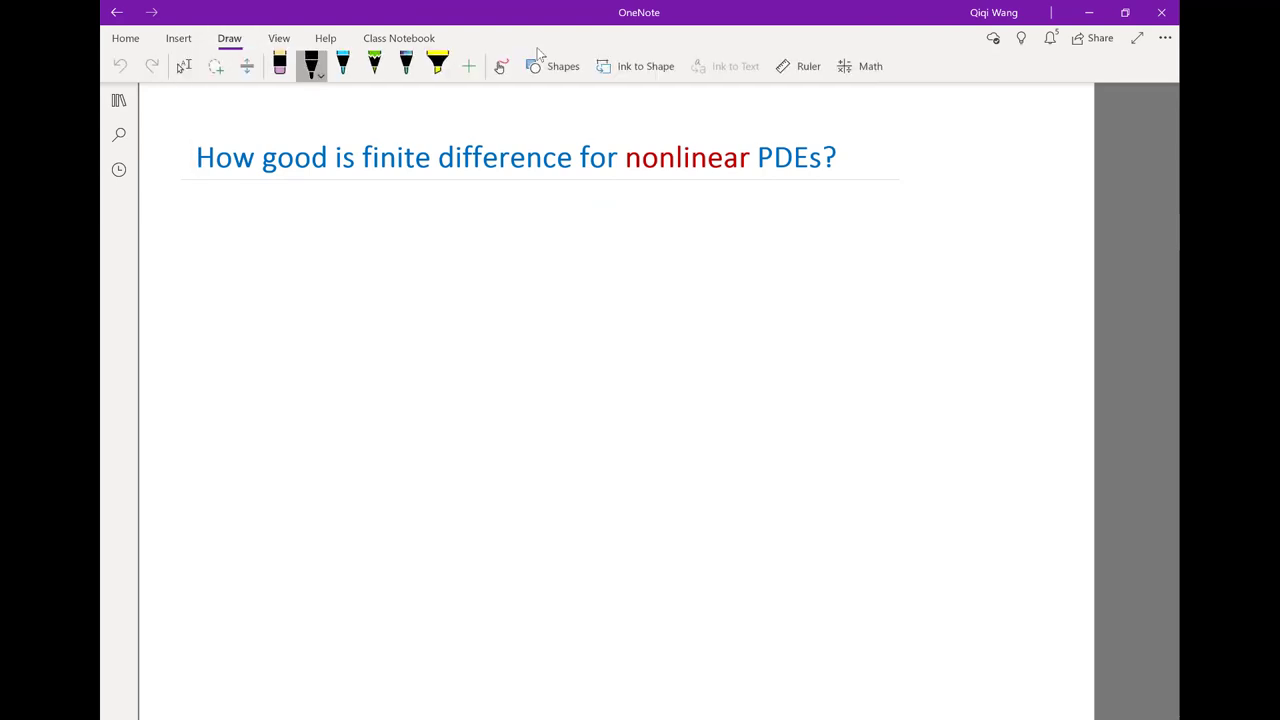
# Handwrite ∂u/∂t + u ∂u/∂ beneath the page title with the pen
pyautogui.moveTo(290, 236); pyautogui.dragTo(320, 220)
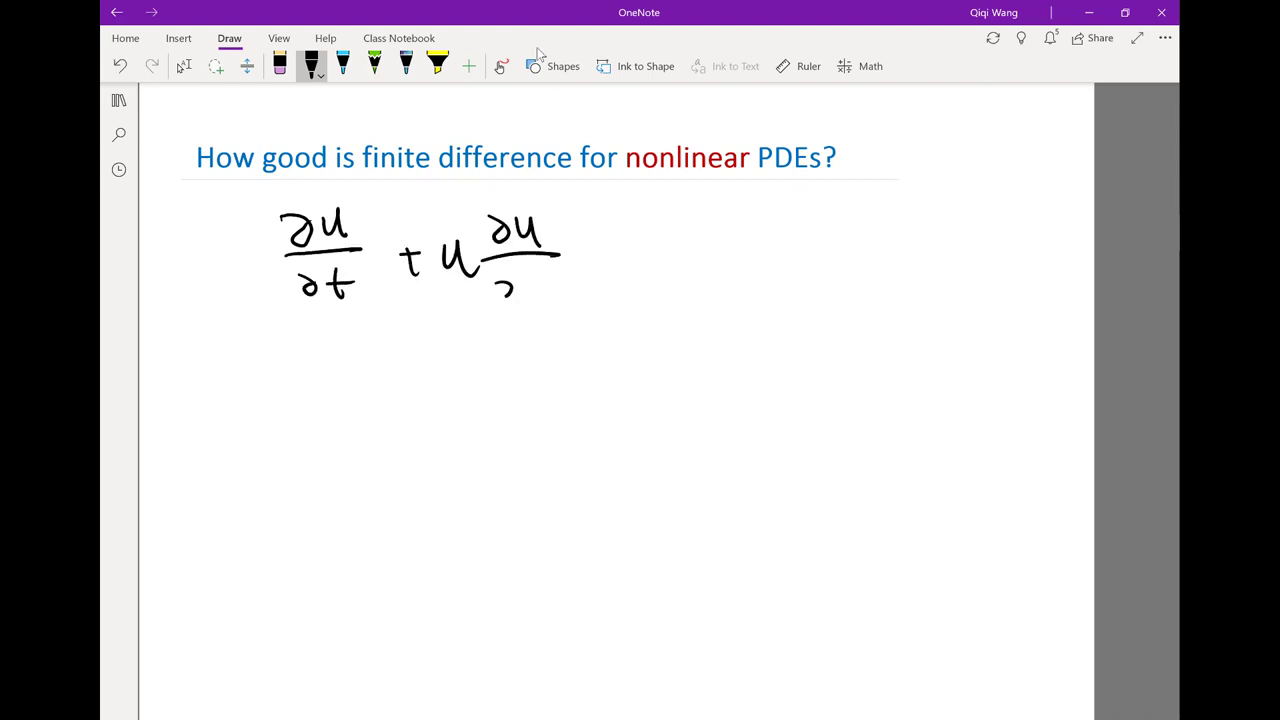
pyautogui.moveTo(600, 262); pyautogui.dragTo(664, 256)
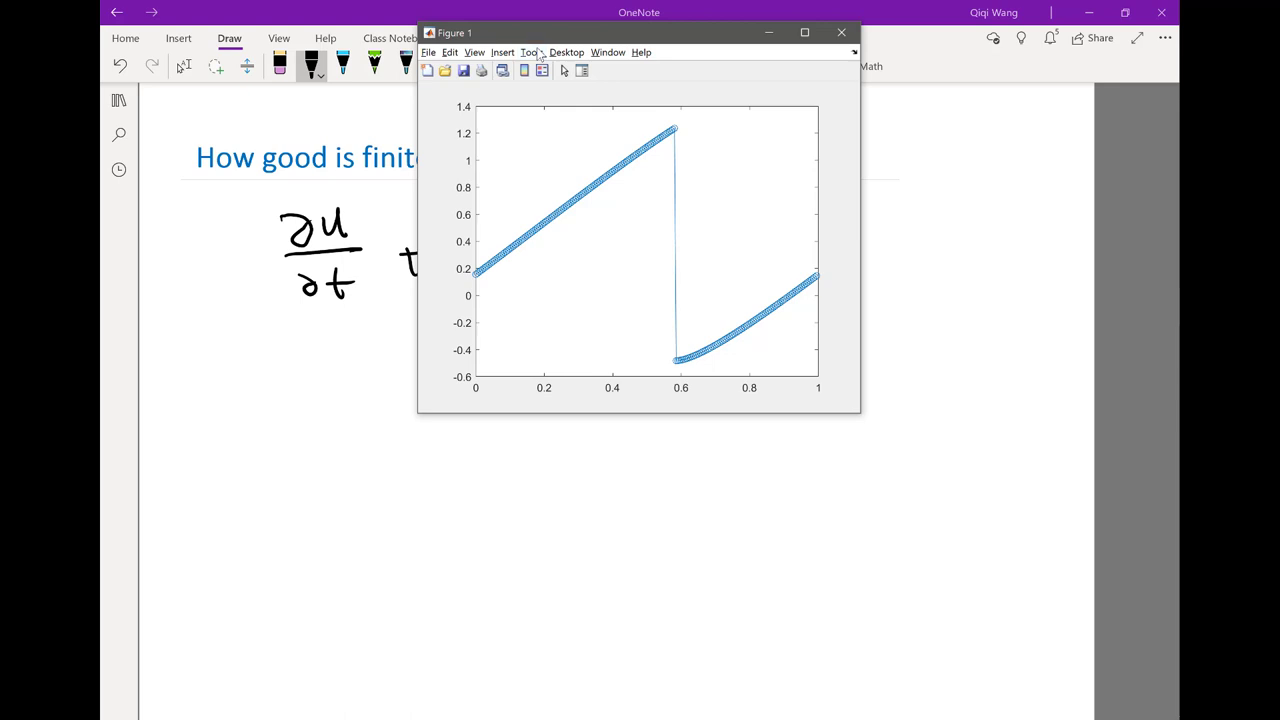
# Hide the Figure 1 plot so the notes show the completed ∂u/∂t + u ∂u/∂x = 0
pyautogui.click(840, 32)
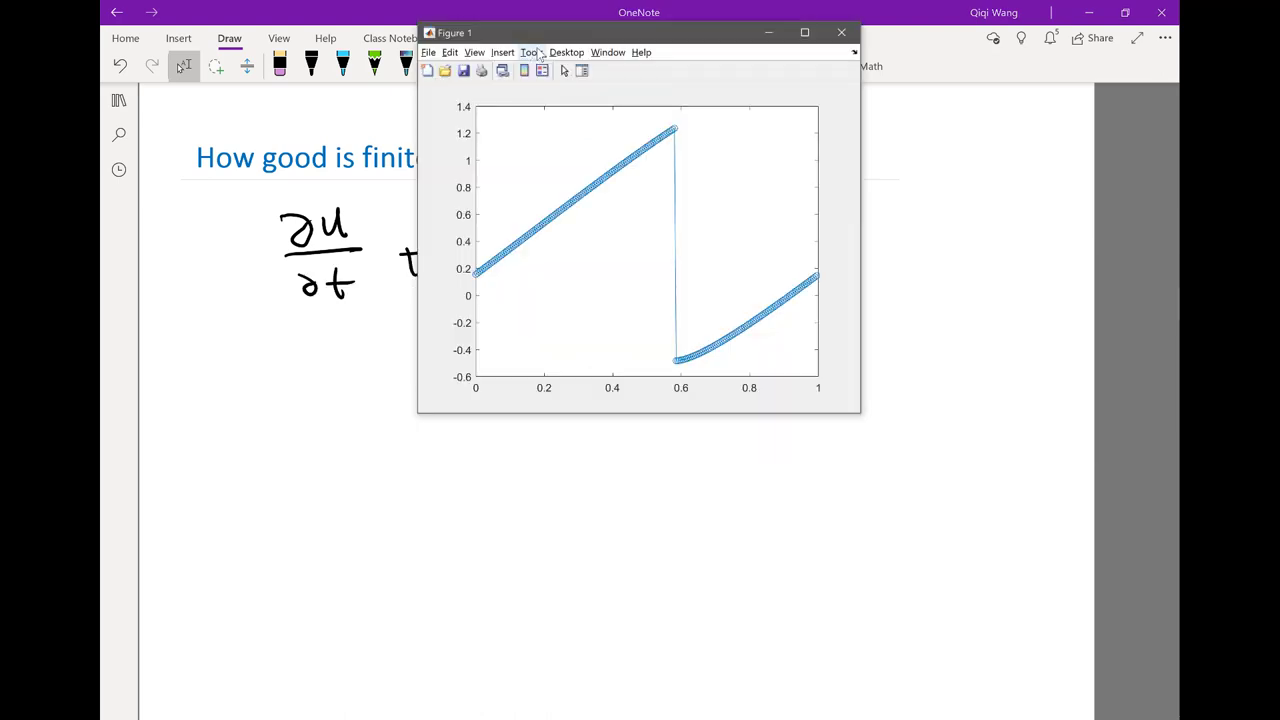
pyautogui.click(840, 32)
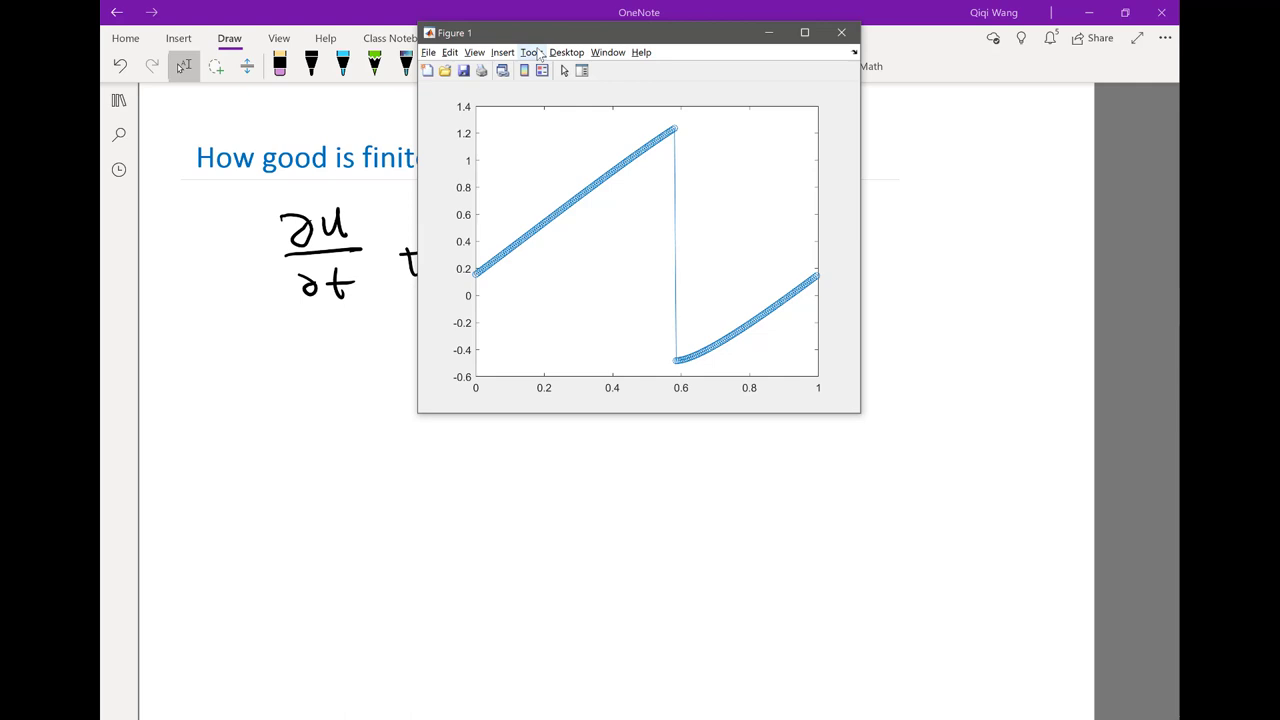
pyautogui.click(840, 32)
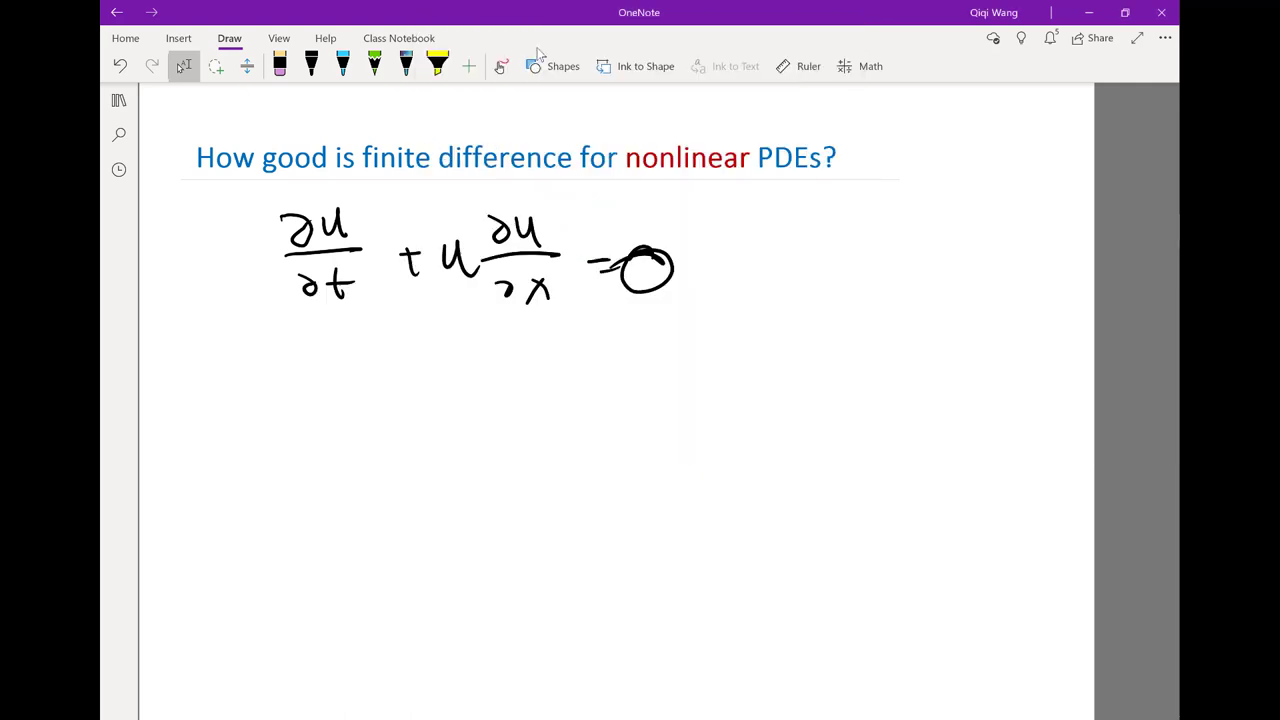